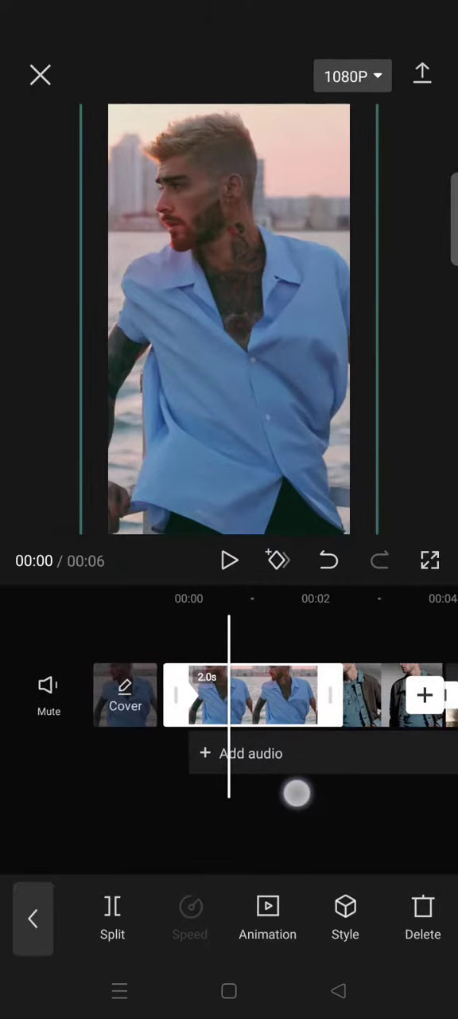
- Keyframe the first photo clip to zoom and pan, then preview its motion
{"action": "left_click", "coordinate": [277, 560]}
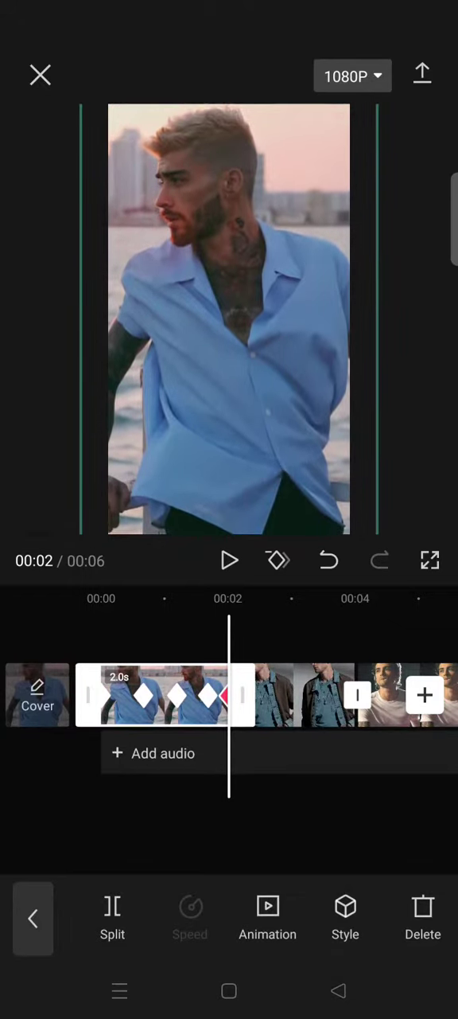
{"action": "left_click", "coordinate": [229, 560]}
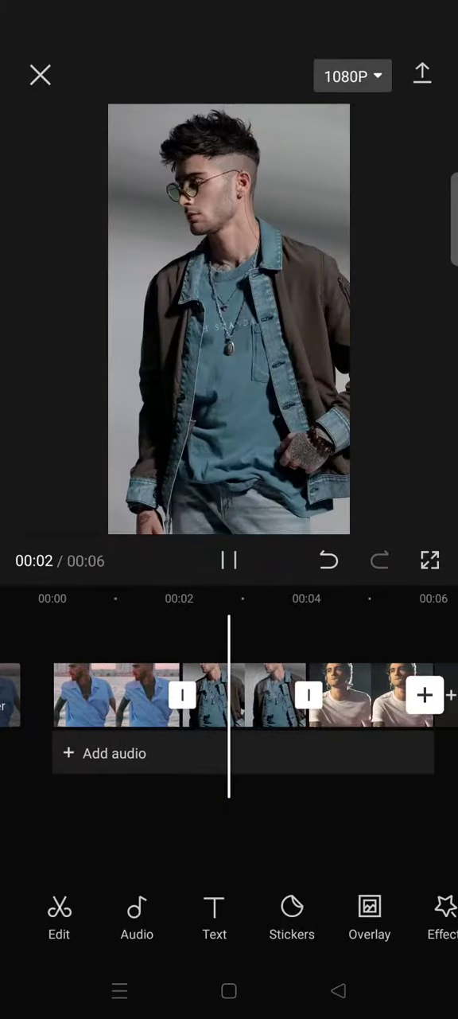
- Select the second photo clip and give it matching zoom and pan keyframes
{"action": "left_click", "coordinate": [229, 560]}
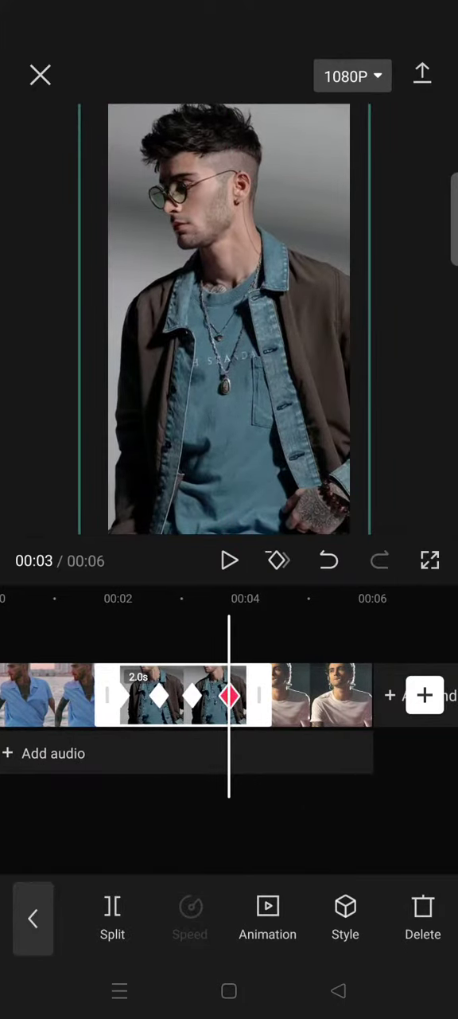
- Deselect the second clip and play the six-second slideshow from 00:00
{"action": "left_click", "coordinate": [328, 561]}
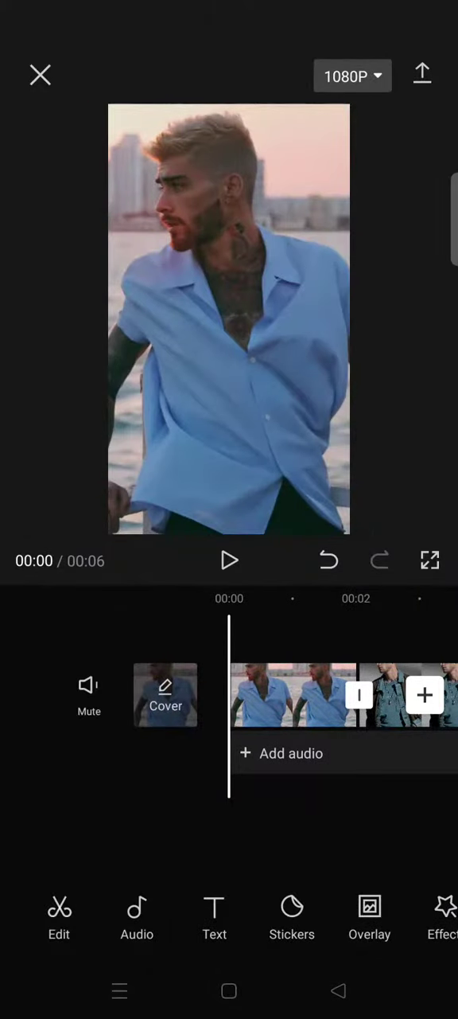
{"action": "left_click", "coordinate": [229, 561]}
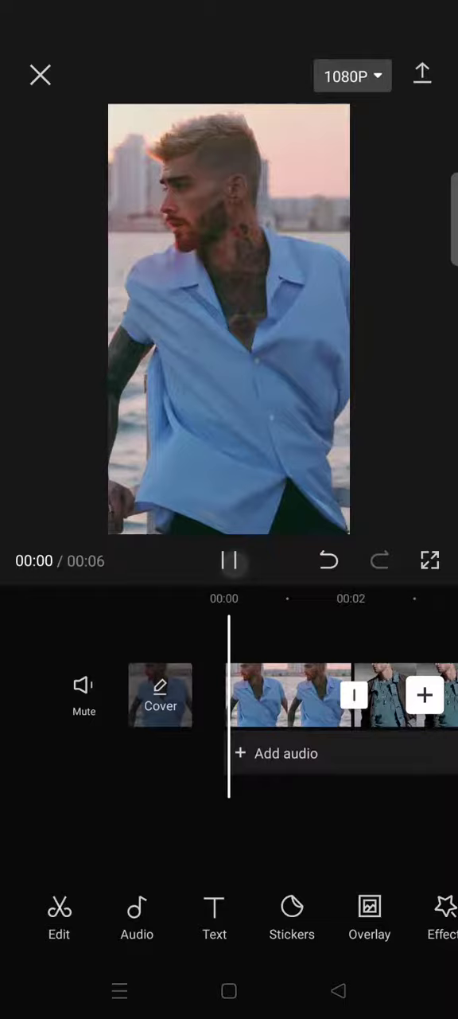